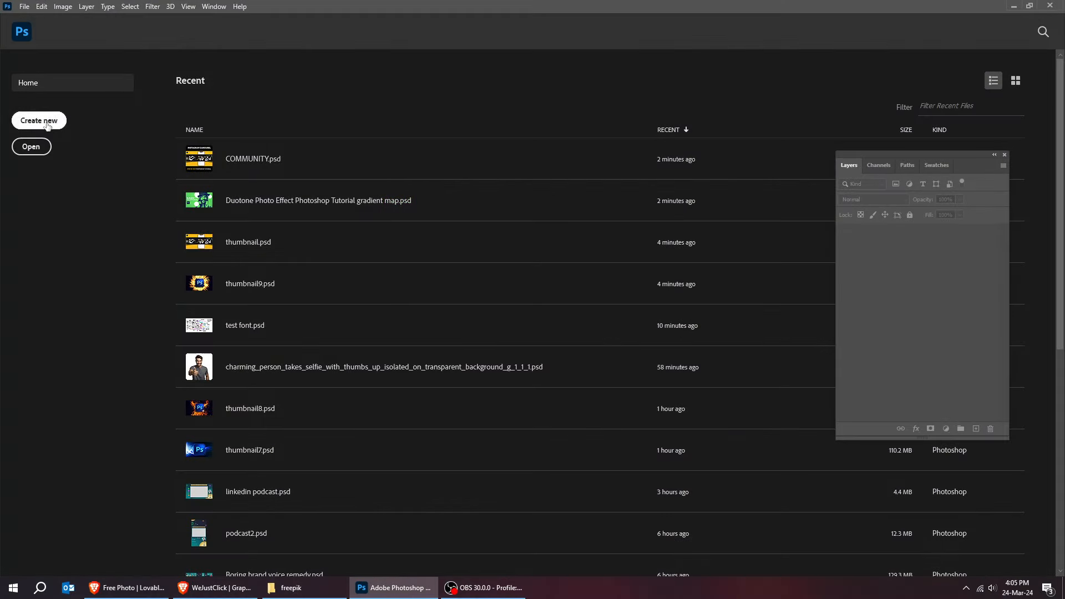
Step: Create a new 1920 × 1080 px, 72 ppi blank document
{"action": "left_click", "coordinate": [39, 120]}
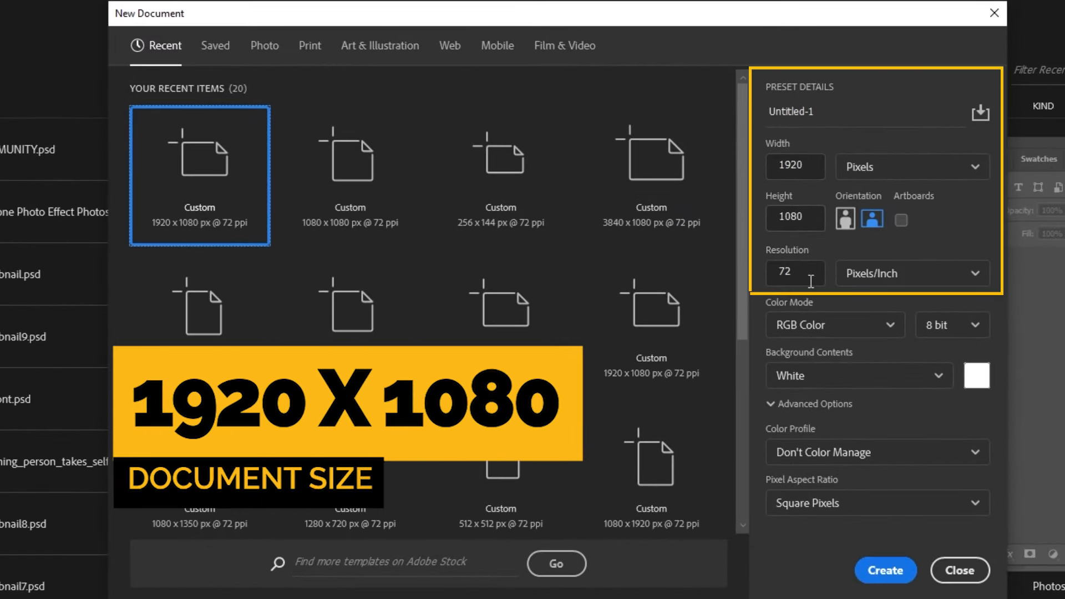
{"action": "left_click", "coordinate": [885, 570]}
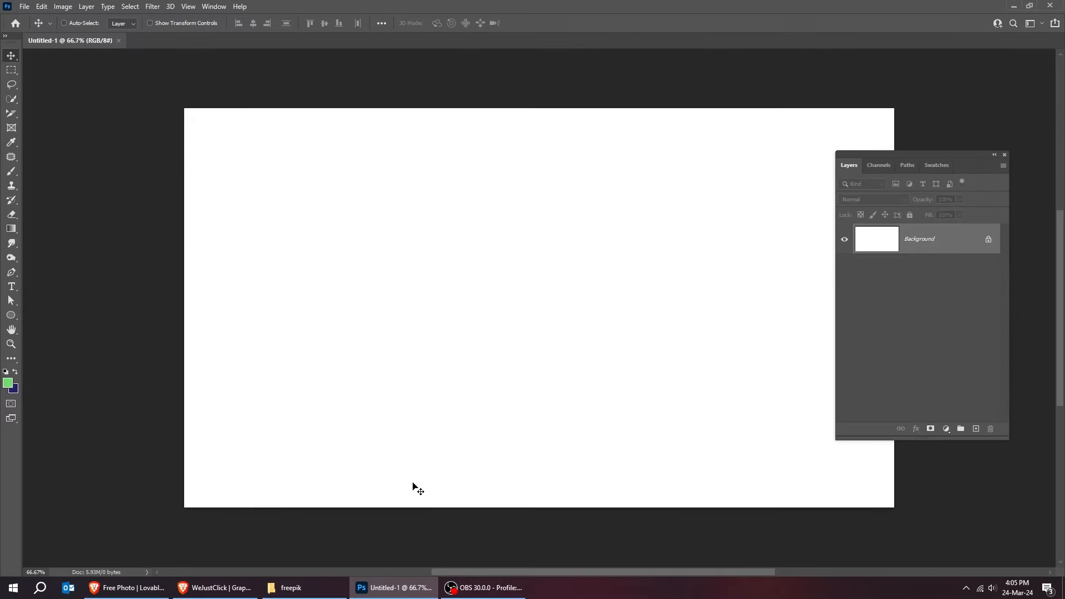
Step: Bring the woman photo from the freepik folder into the document as a layer
{"action": "left_click", "coordinate": [291, 588]}
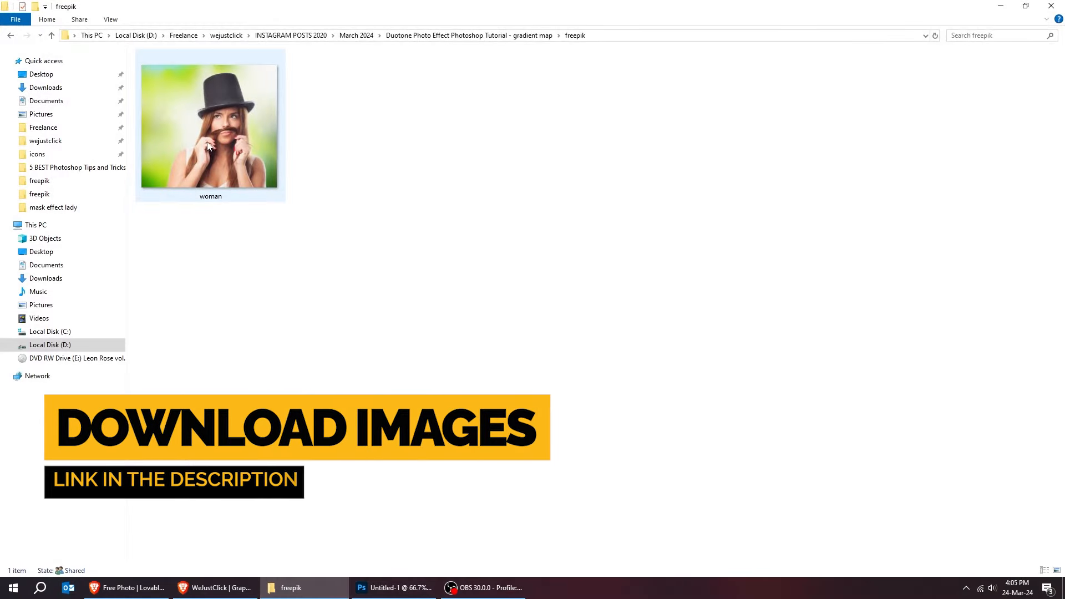
{"action": "left_click", "coordinate": [394, 588]}
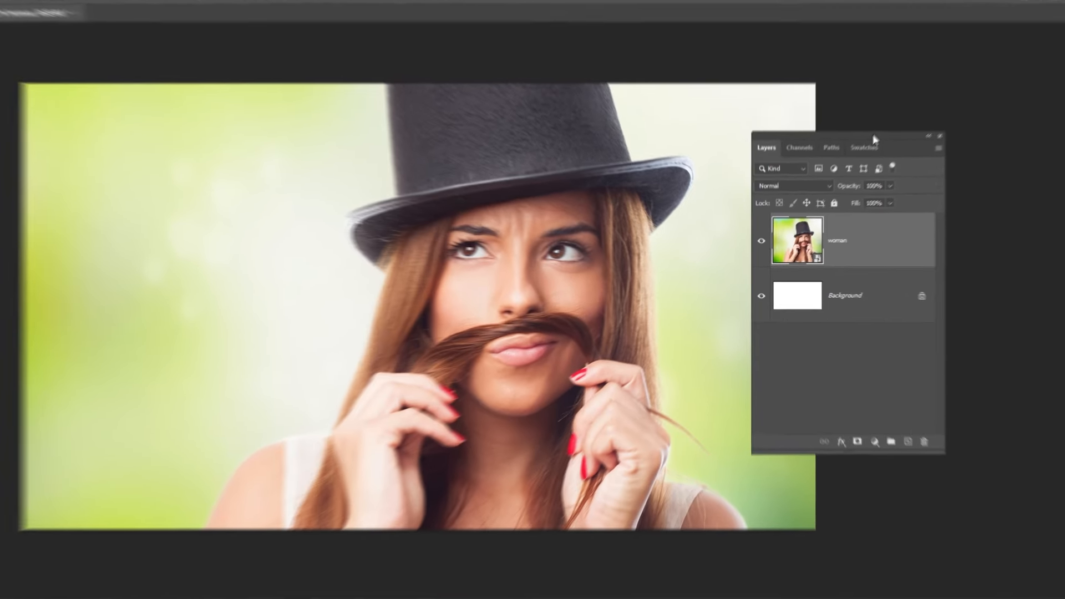
Step: Add a Gradient Map adjustment layer over the woman photo
{"action": "left_click", "coordinate": [926, 518]}
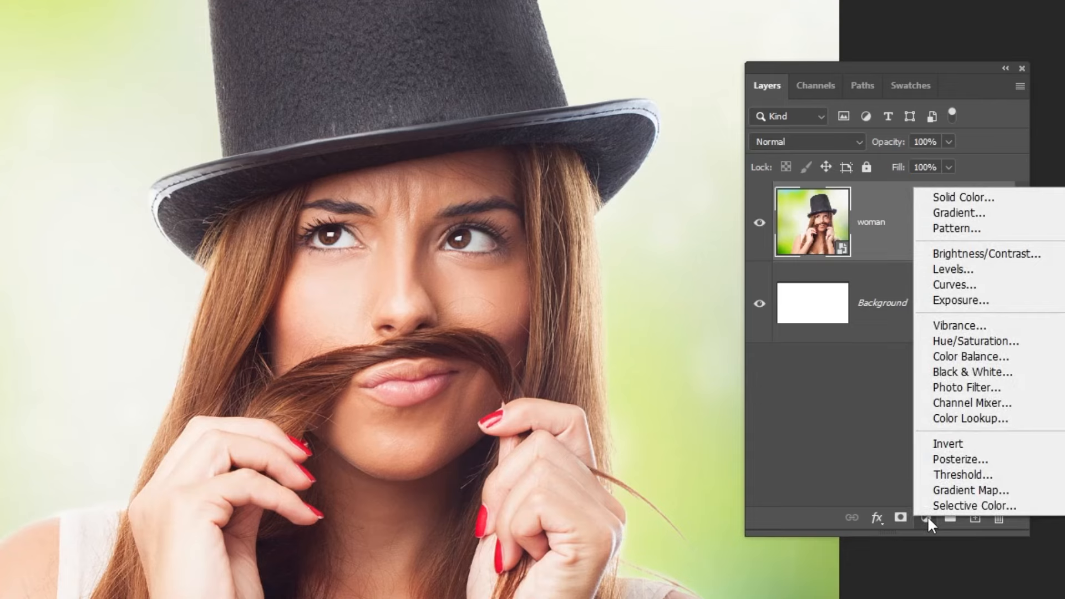
{"action": "mouse_move", "coordinate": [968, 491]}
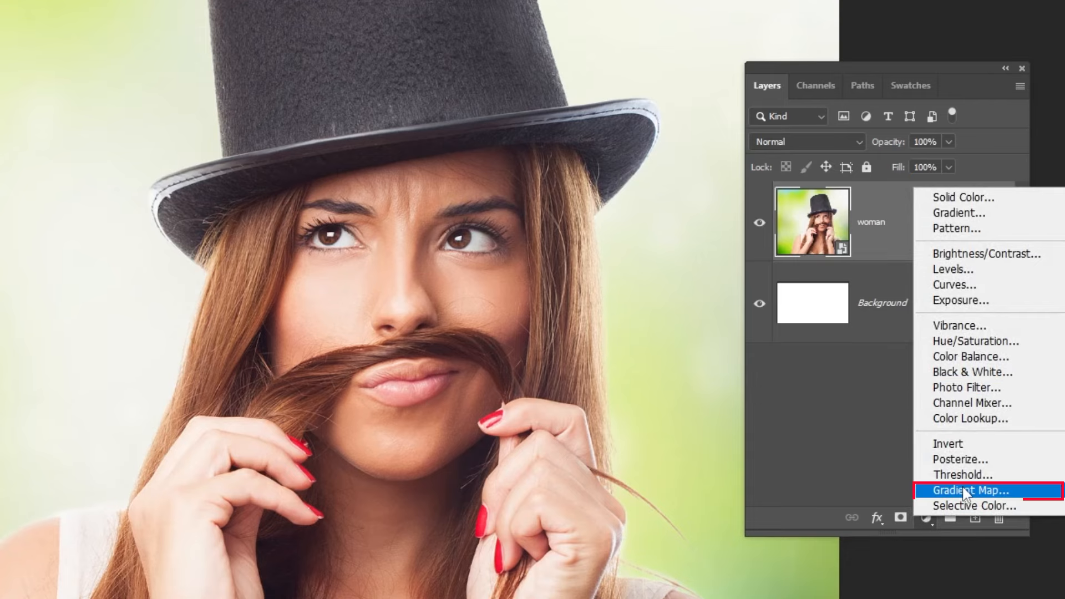
{"action": "left_click", "coordinate": [973, 490]}
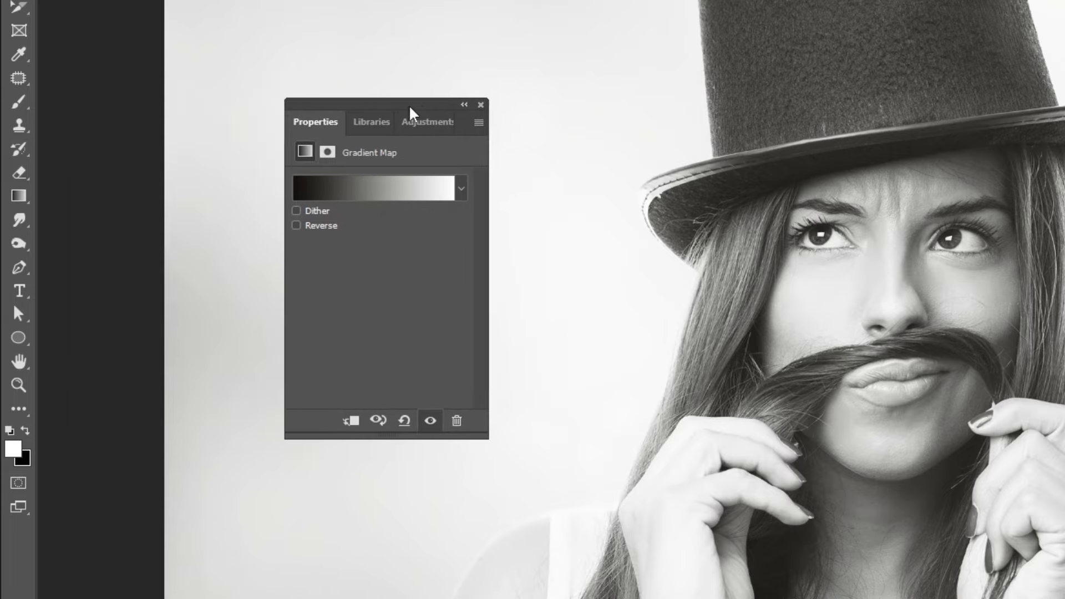
Step: Set the gradient map stops to navy 24206a and green 73d970
{"action": "left_click", "coordinate": [378, 188]}
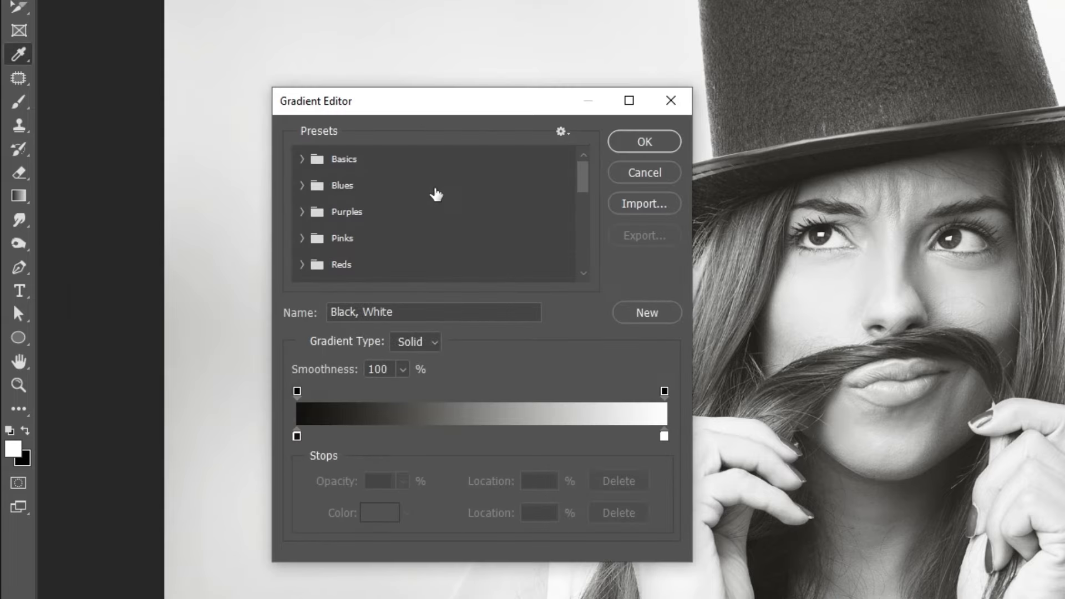
{"action": "mouse_move", "coordinate": [297, 442]}
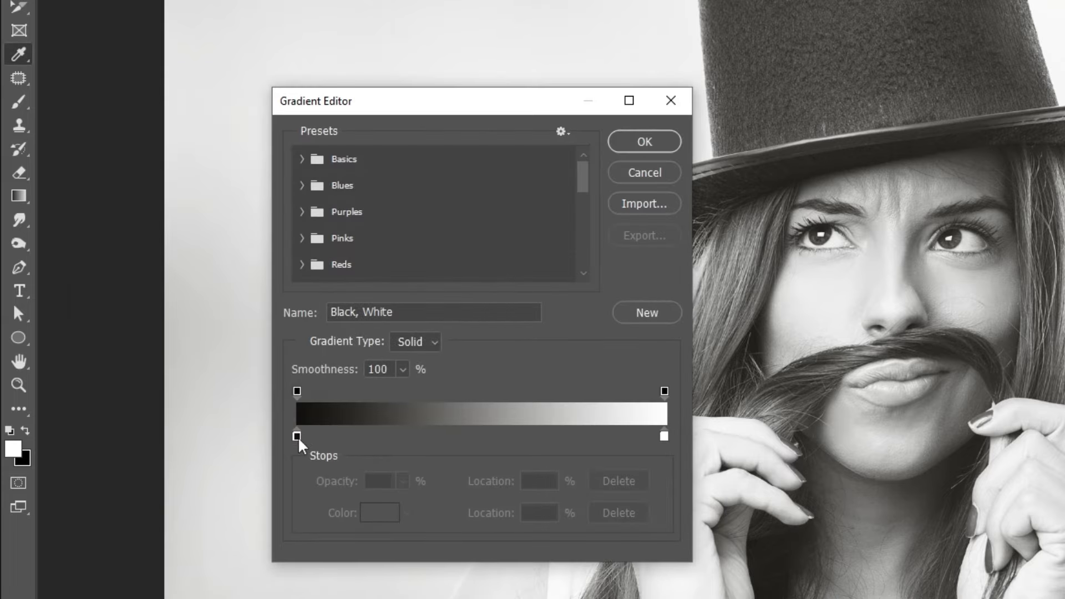
{"action": "double_click", "coordinate": [297, 436]}
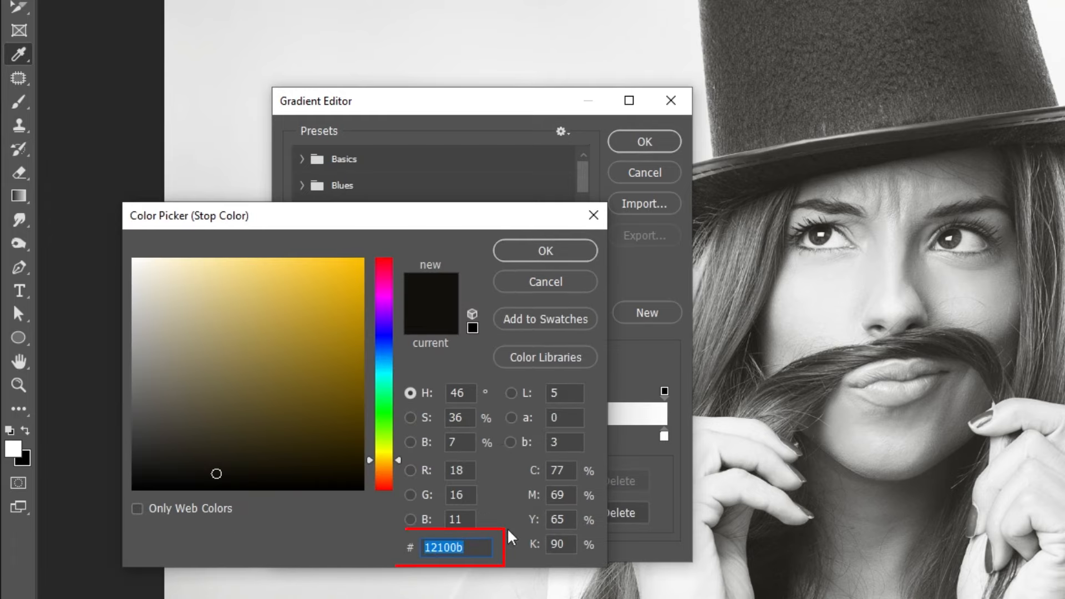
{"action": "type", "text": "24206a"}
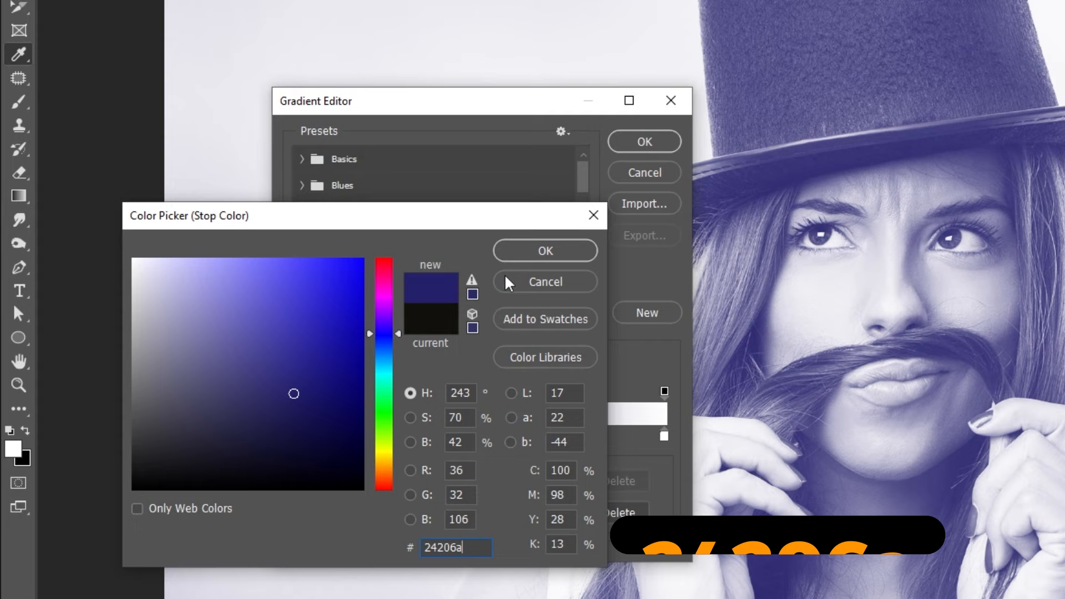
{"action": "left_click", "coordinate": [544, 251]}
{"action": "type", "text": "73"}
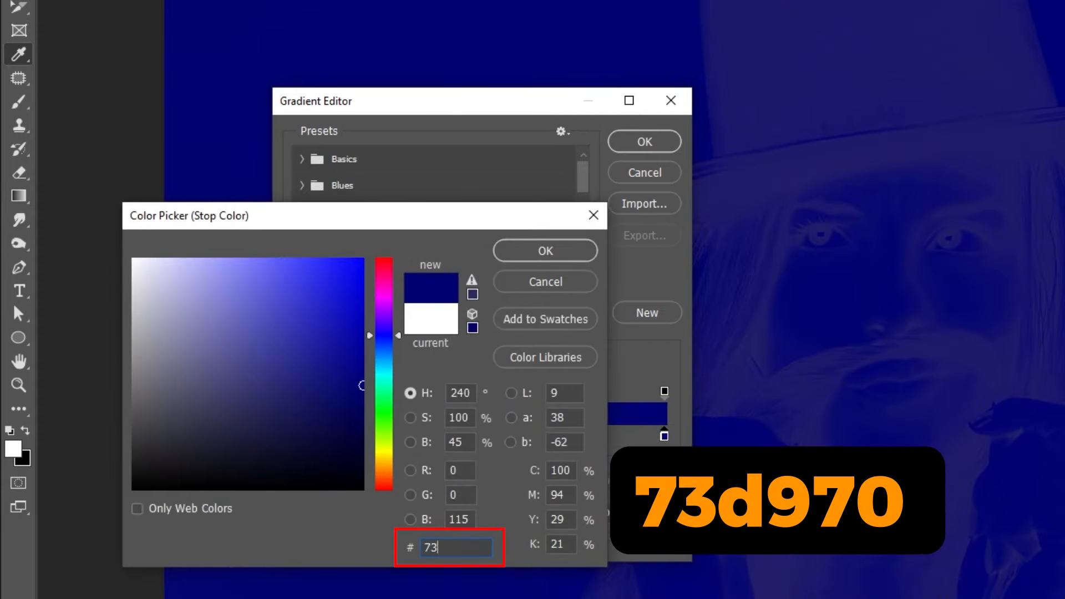
{"action": "type", "text": "d9"}
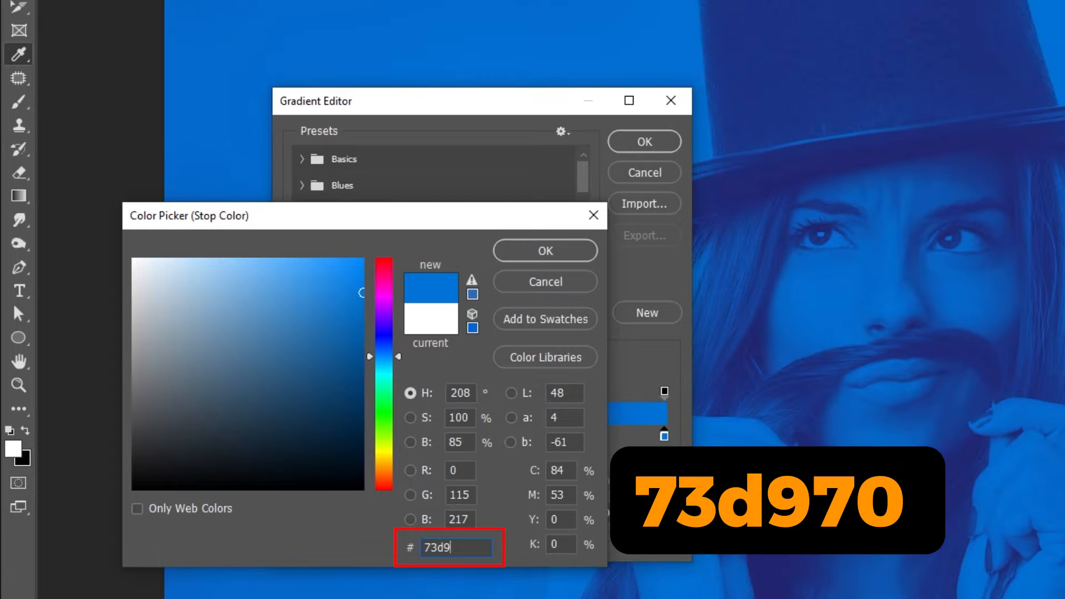
{"action": "type", "text": "70"}
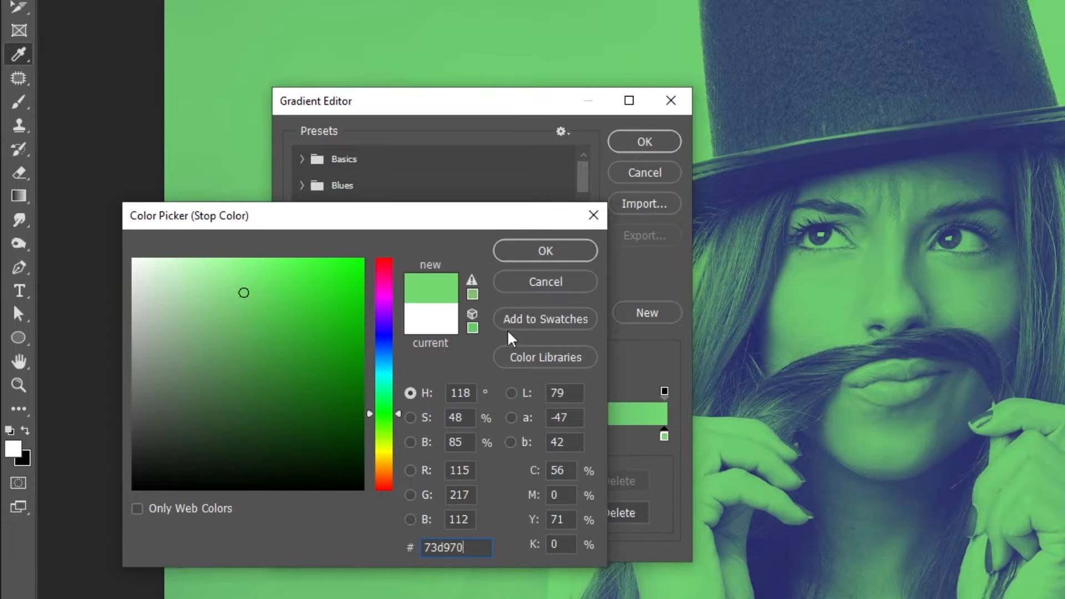
{"action": "left_click", "coordinate": [544, 250]}
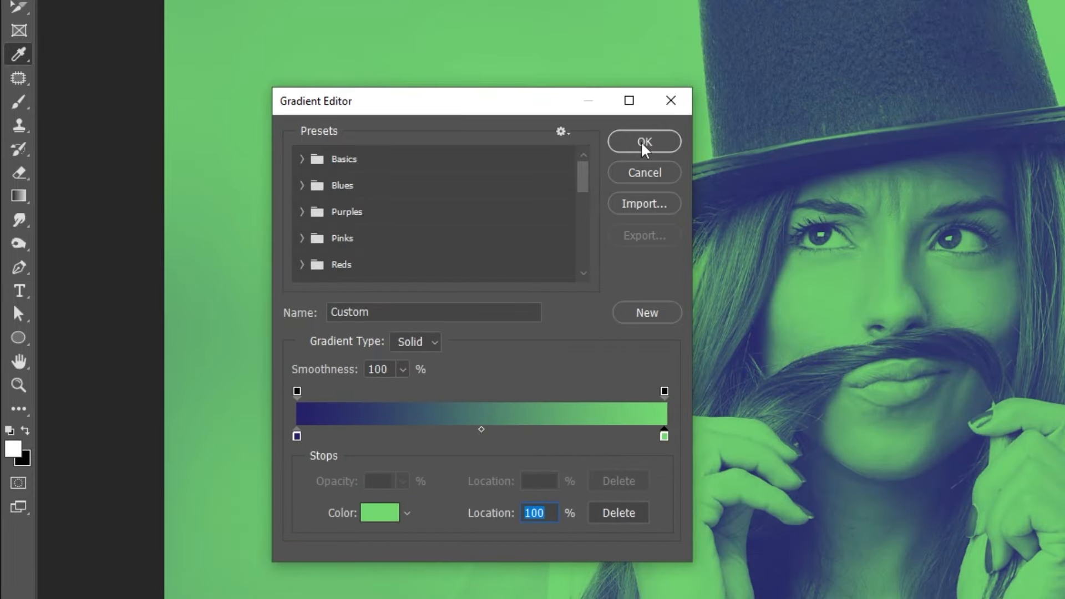
{"action": "left_click", "coordinate": [642, 142]}
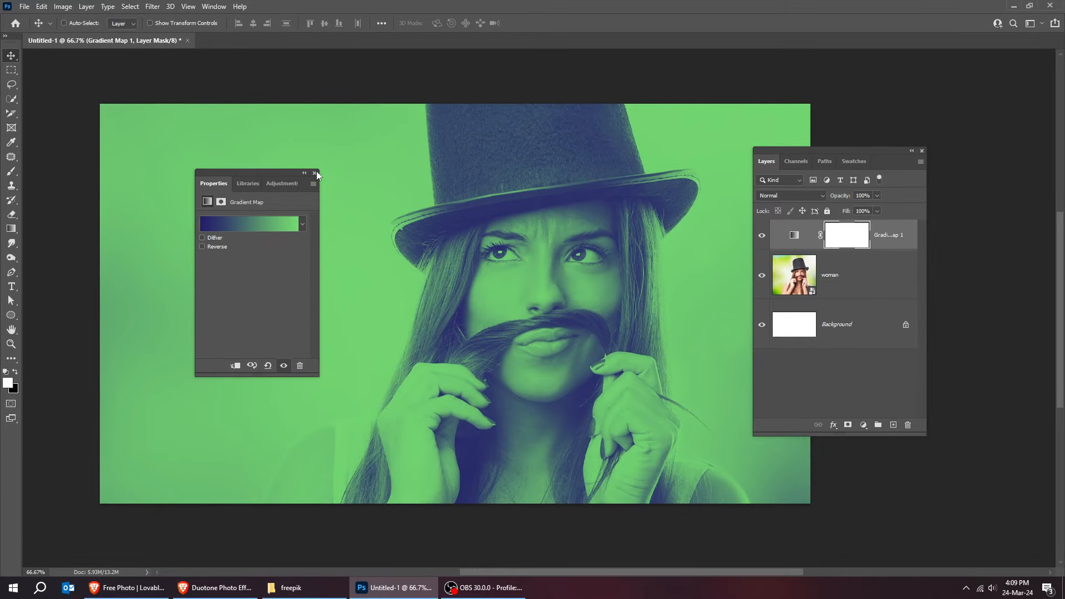
Step: Close the gradient map properties and add a Levels adjustment layer
{"action": "left_click", "coordinate": [315, 173]}
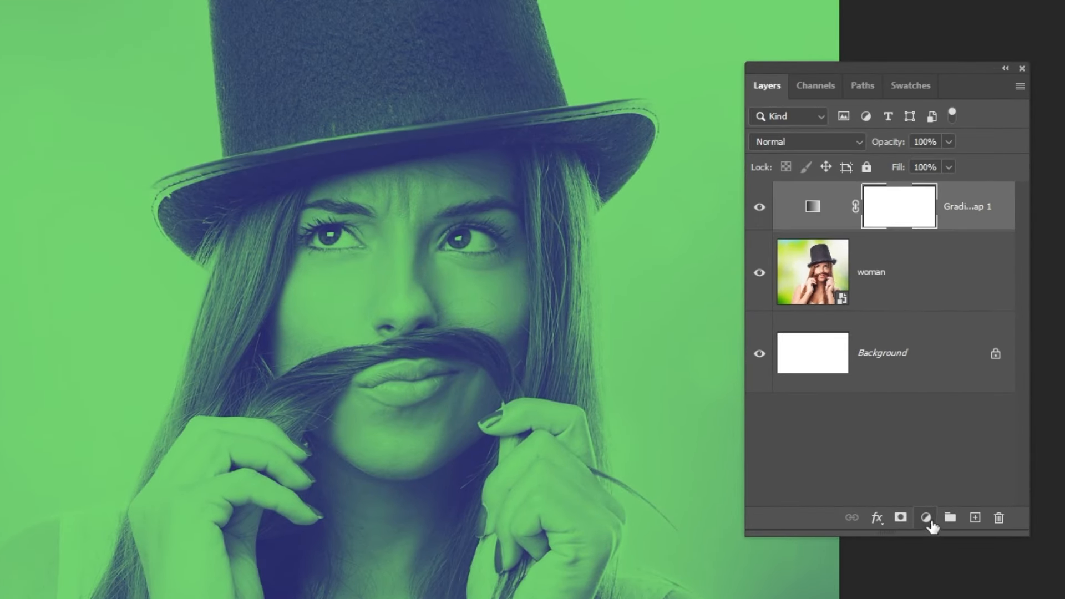
{"action": "left_click", "coordinate": [926, 517]}
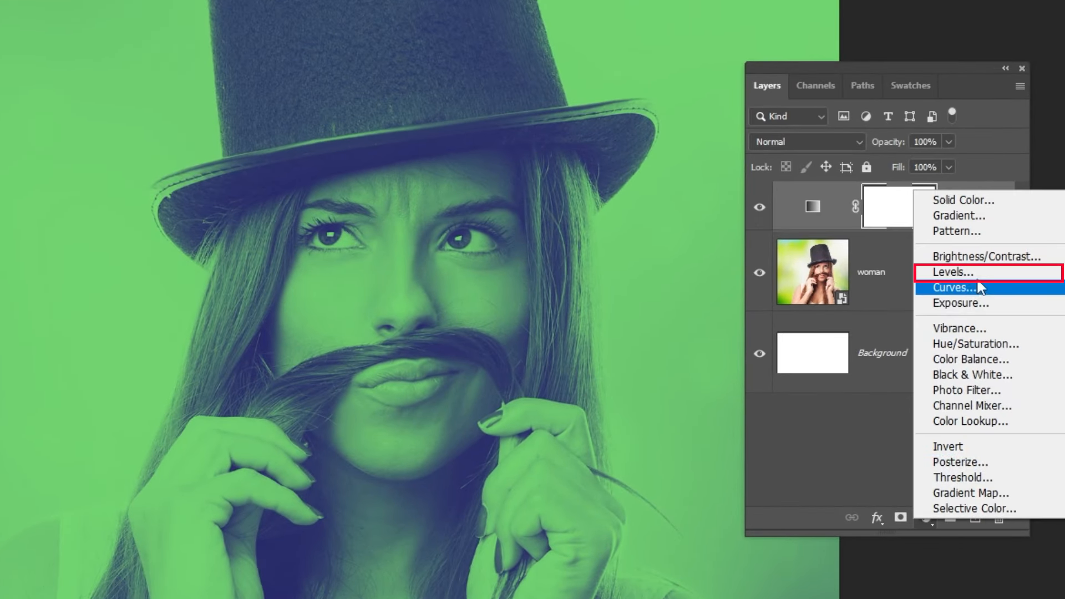
{"action": "left_click", "coordinate": [952, 272]}
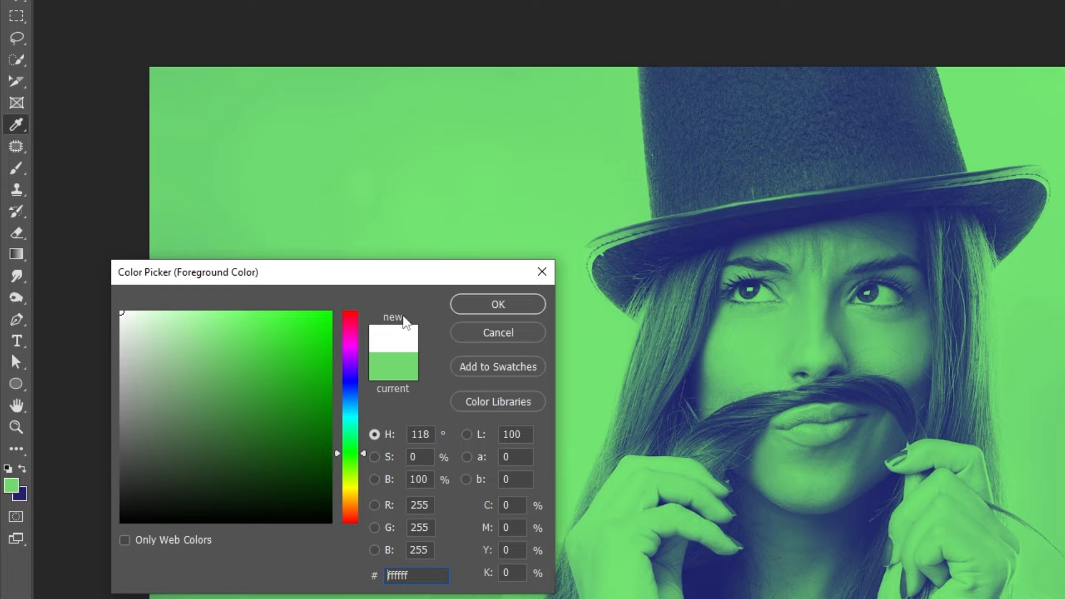
Step: Draw a white ffffff circle, Ellipse 1, beside the hat brim
{"action": "left_click", "coordinate": [496, 303]}
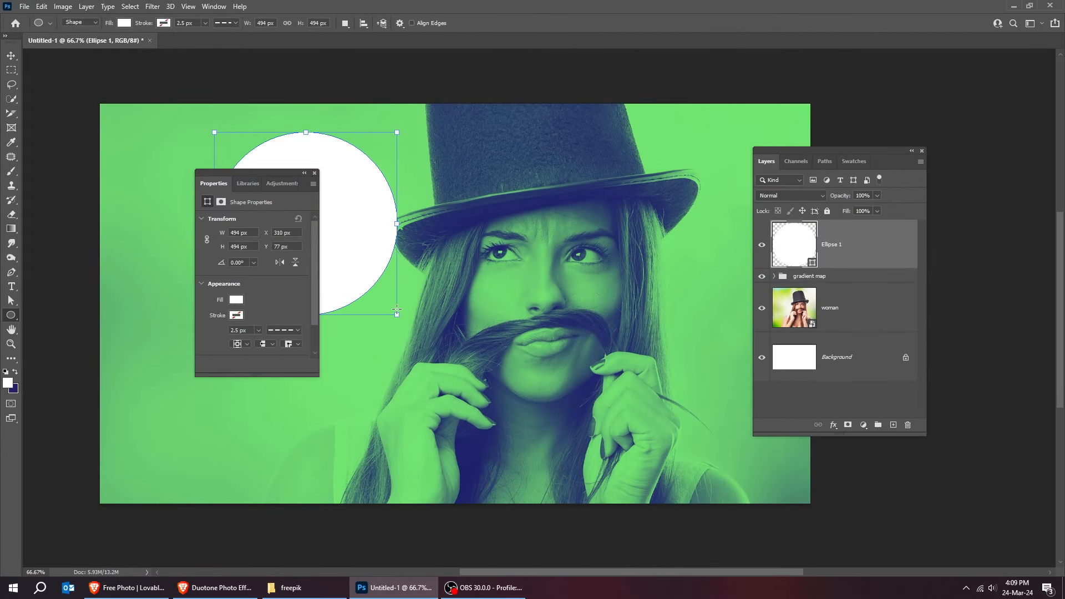
{"action": "left_click", "coordinate": [11, 55]}
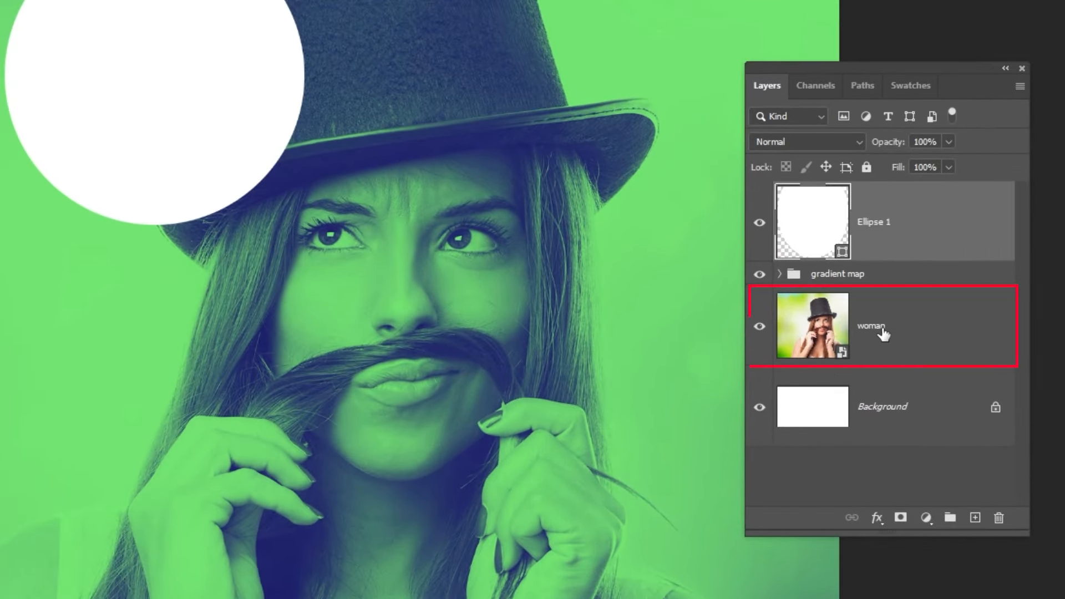
Step: Select the woman as the subject, then target the Ellipse 1 layer
{"action": "left_click", "coordinate": [233, 13]}
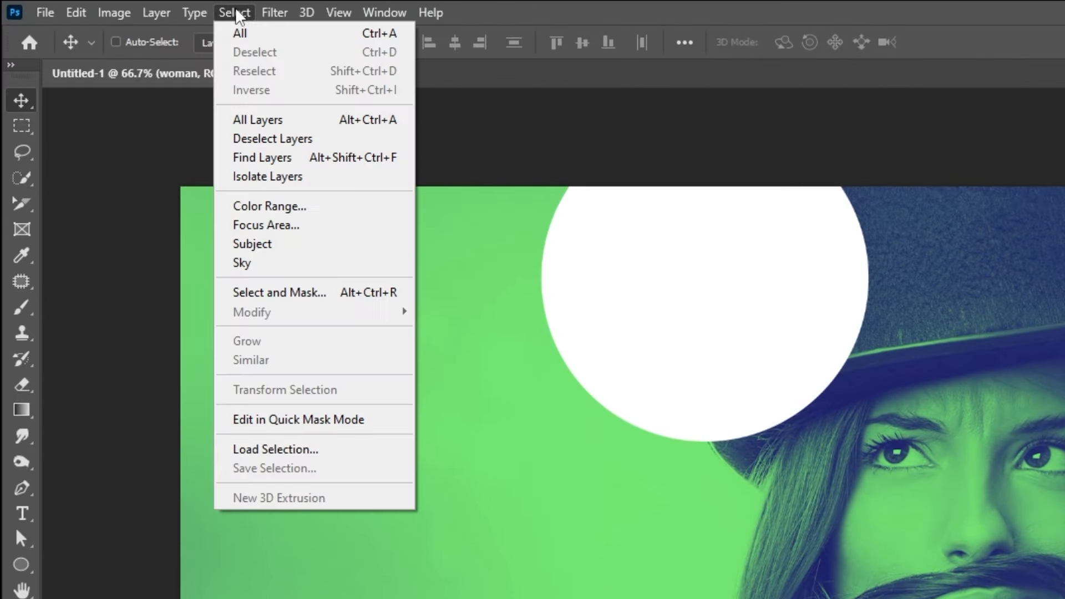
{"action": "left_click", "coordinate": [252, 243]}
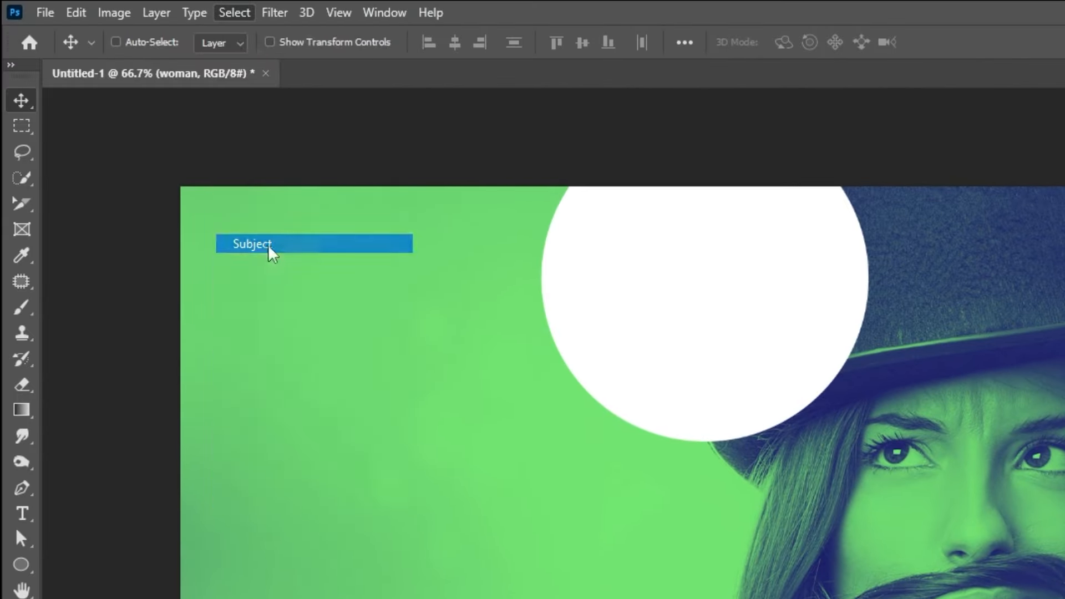
{"action": "left_click", "coordinate": [252, 244]}
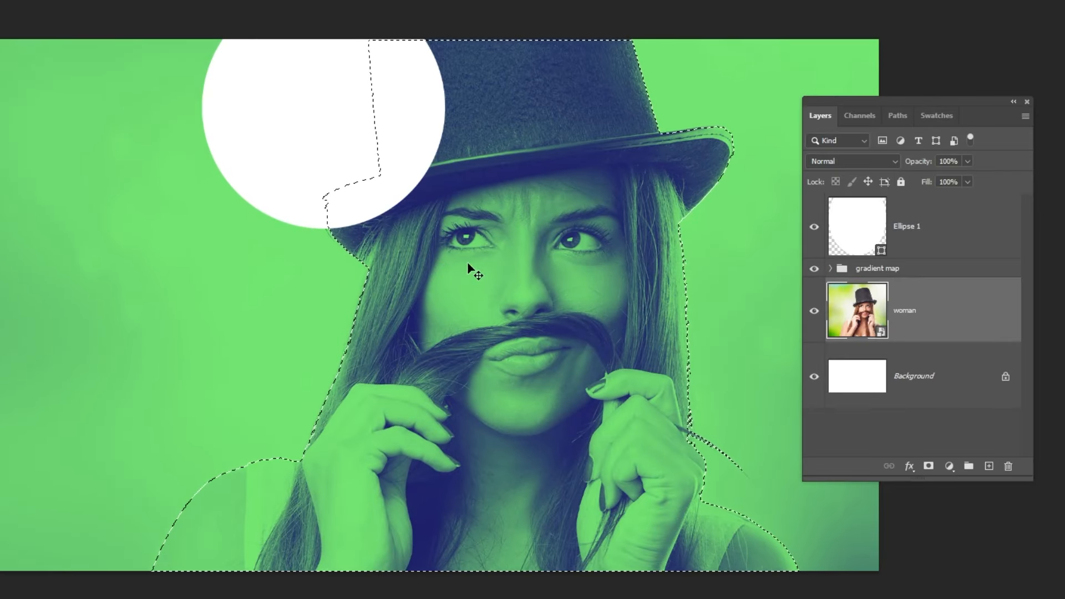
{"action": "left_click", "coordinate": [929, 466]}
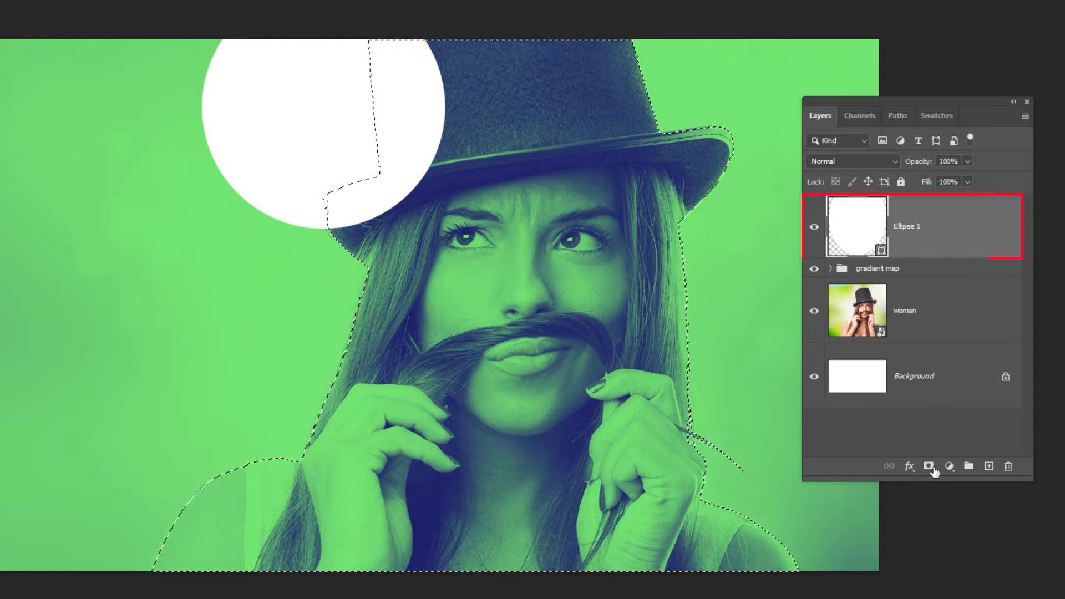
Step: Mask the circles behind the woman and remove the mask from Ellipse 1 copy 2
{"action": "key", "text": "ctrl+i"}
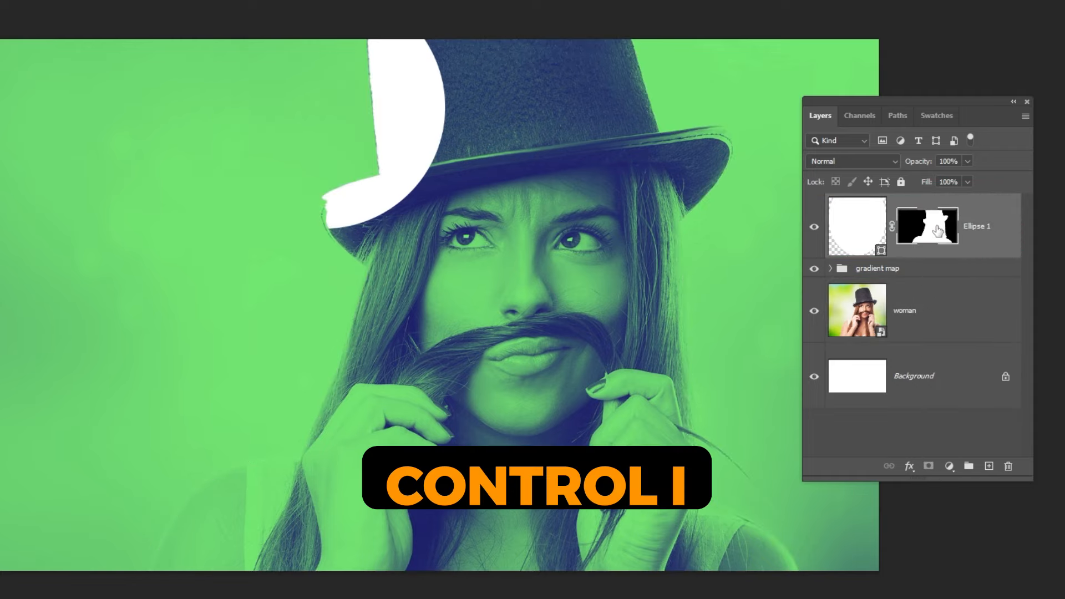
{"action": "key", "text": "ctrl+i"}
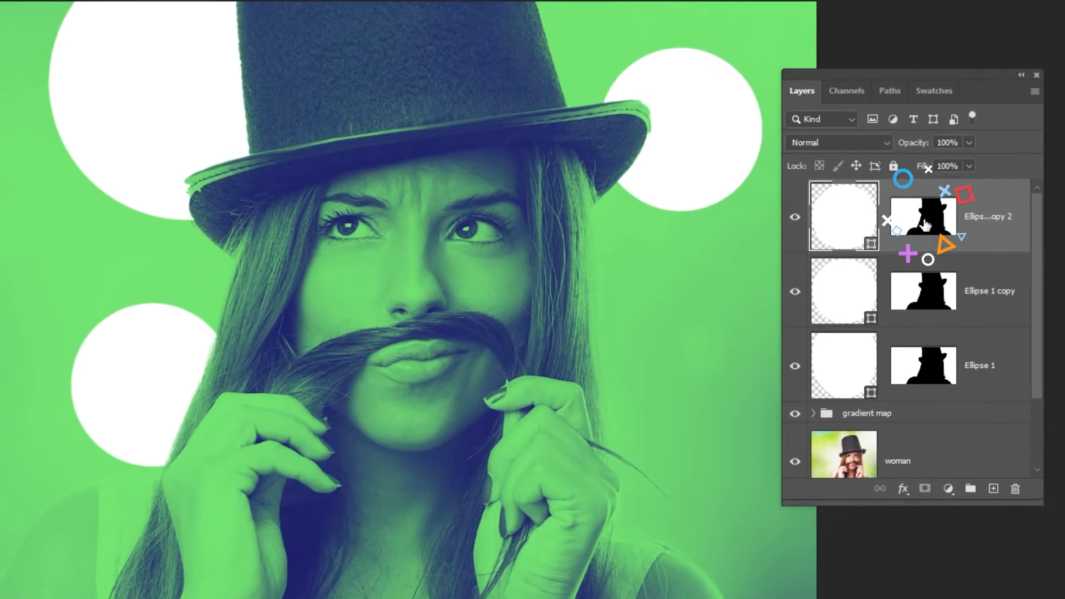
{"action": "left_click", "coordinate": [1017, 487]}
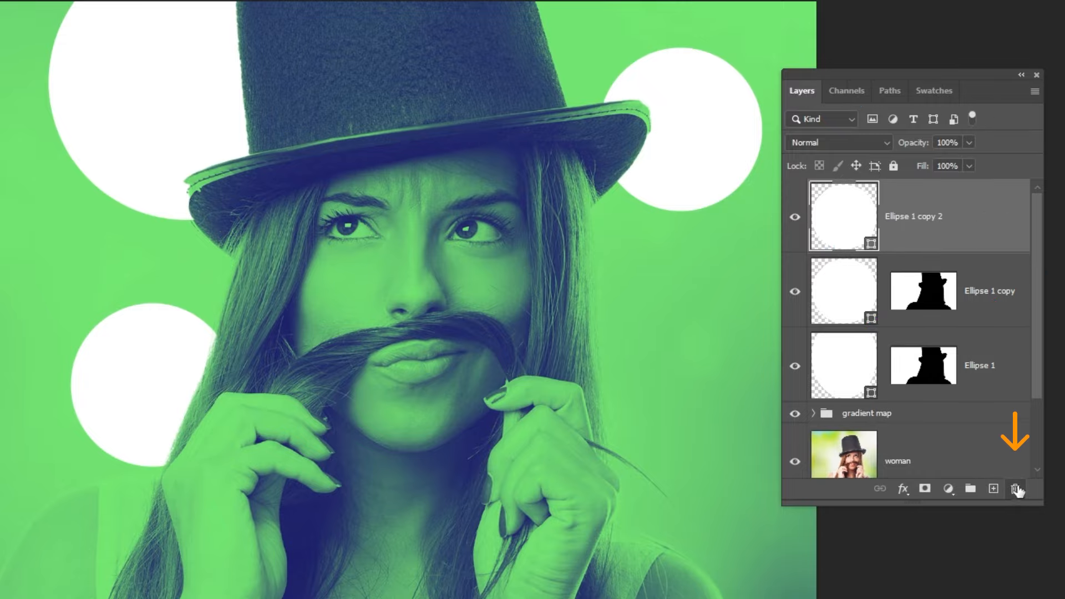